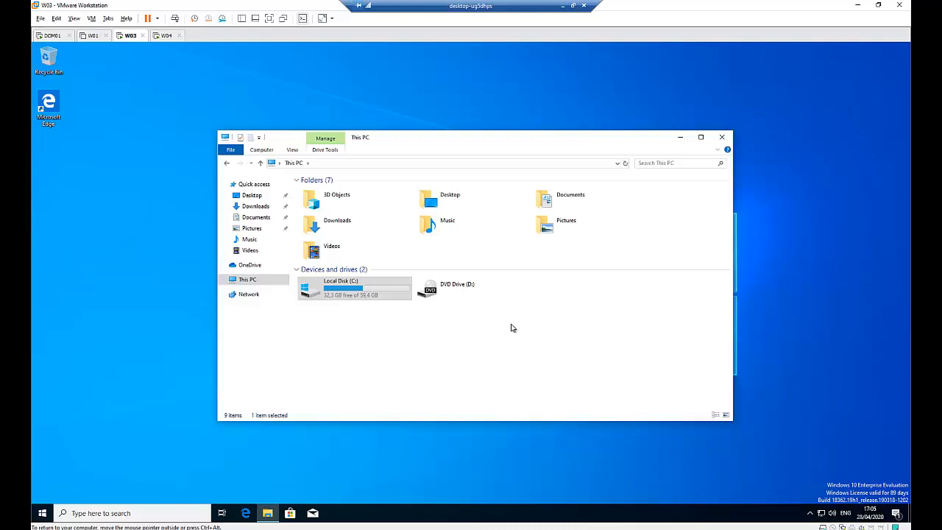
mouse_move(463, 306)
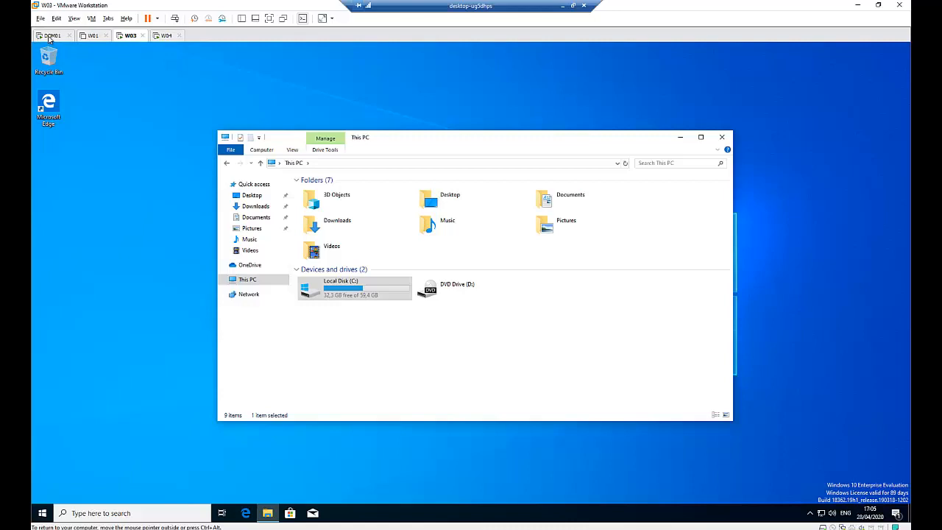
On the domain controller, check W03's properties show no BitLocker recovery passwords yet.
left_click(53, 35)
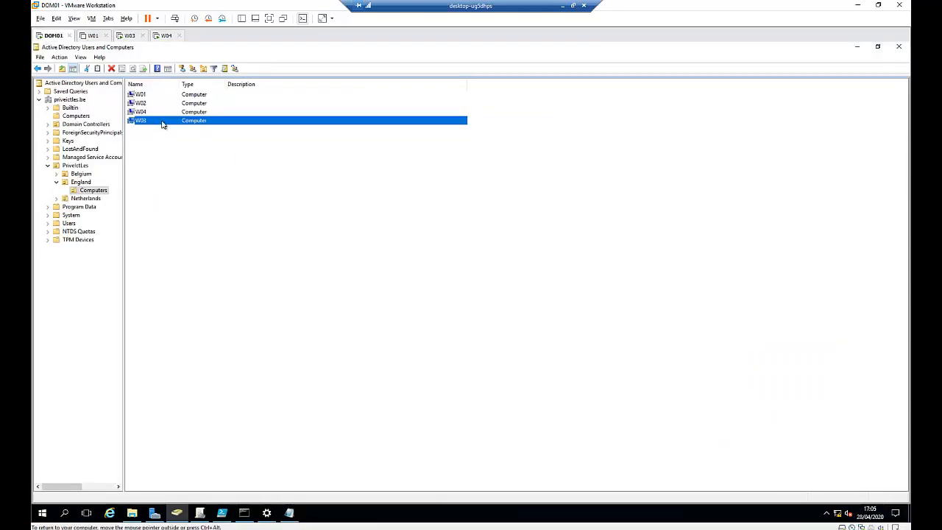
mouse_move(250, 126)
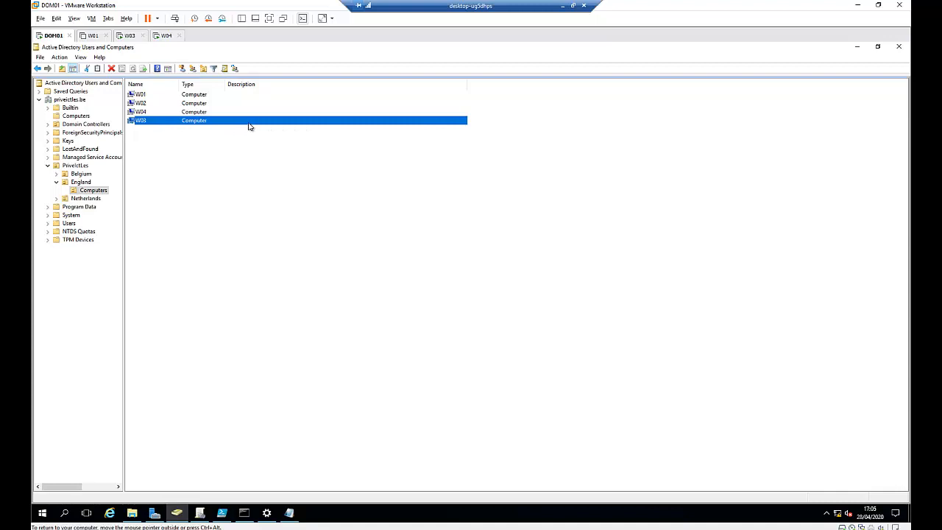
double_click(141, 121)
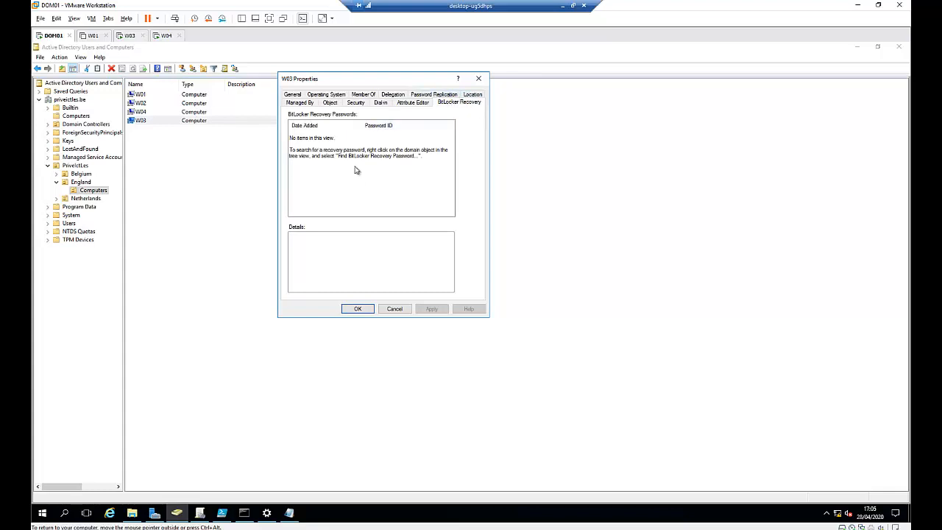
mouse_move(361, 152)
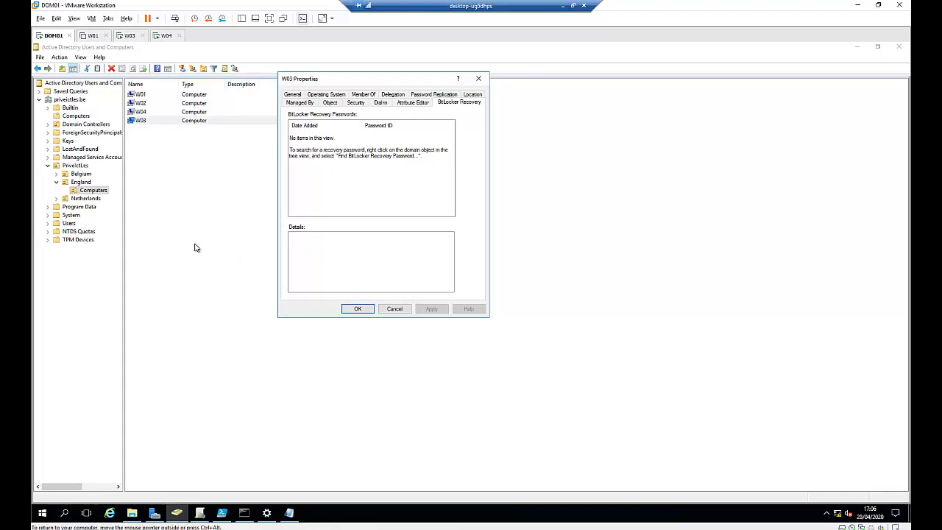
mouse_move(264, 212)
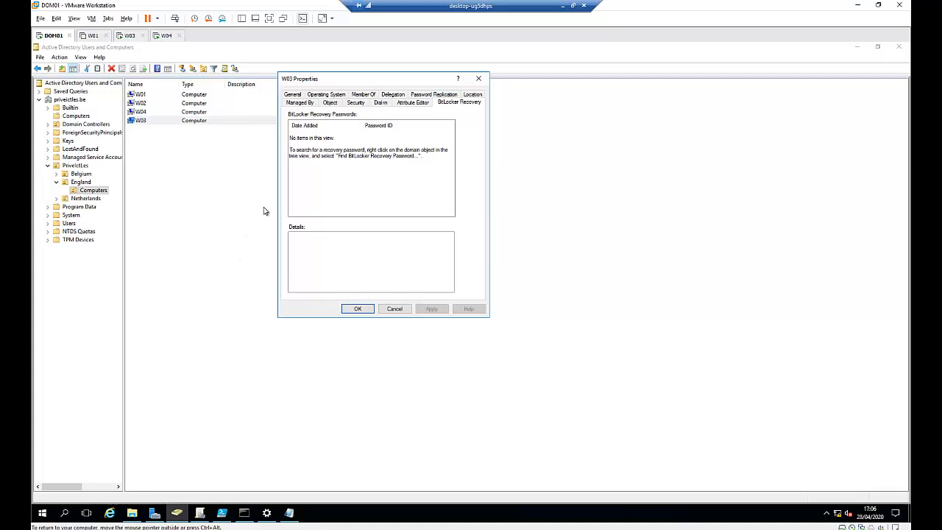
mouse_move(268, 210)
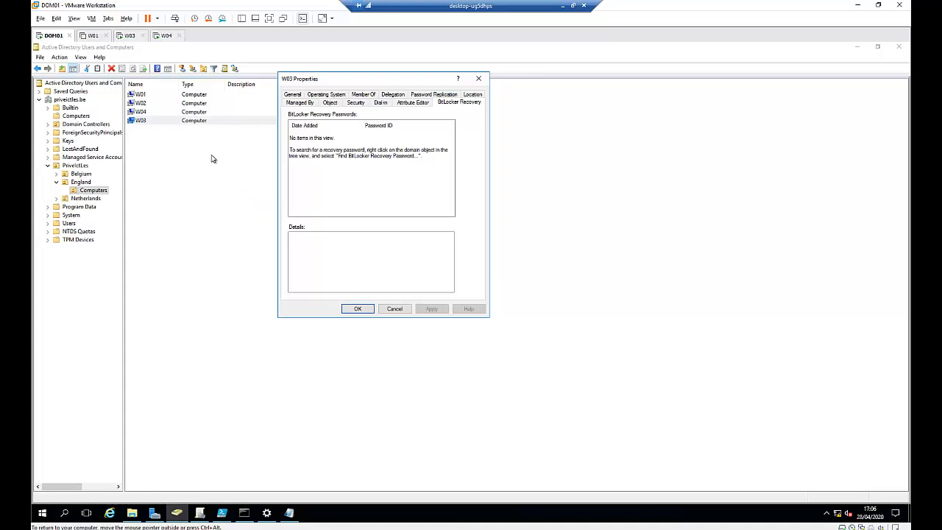
mouse_move(258, 171)
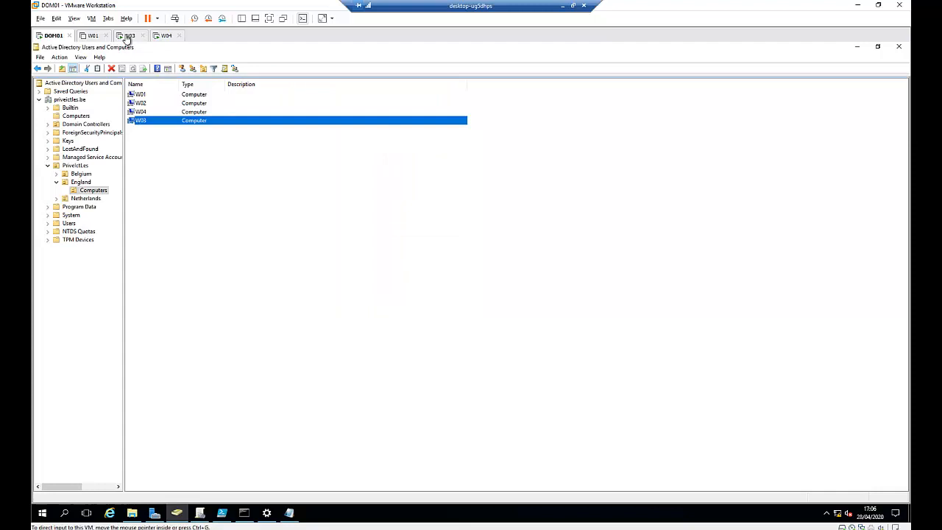
On W03, turn on BitLocker for Local Disk (C:) and approve UAC as admin 'kelvin'.
left_click(131, 35)
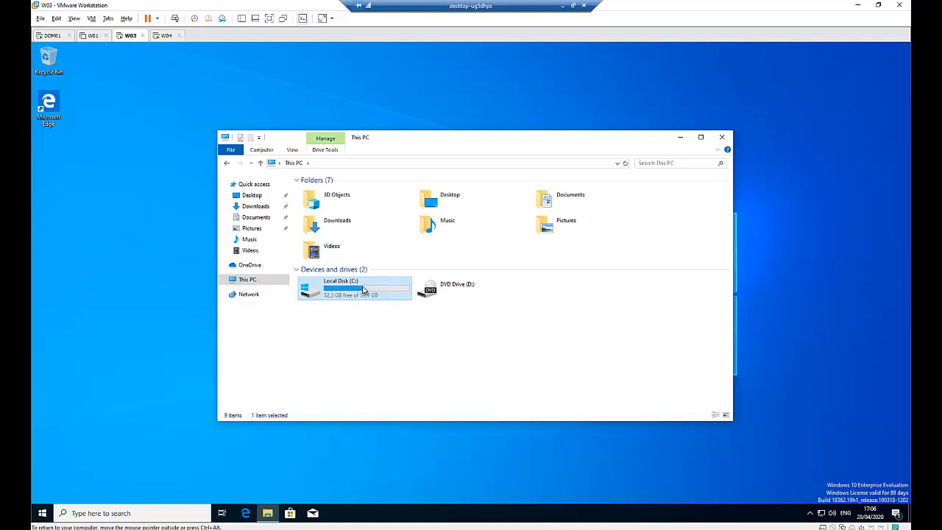
right_click(340, 287)
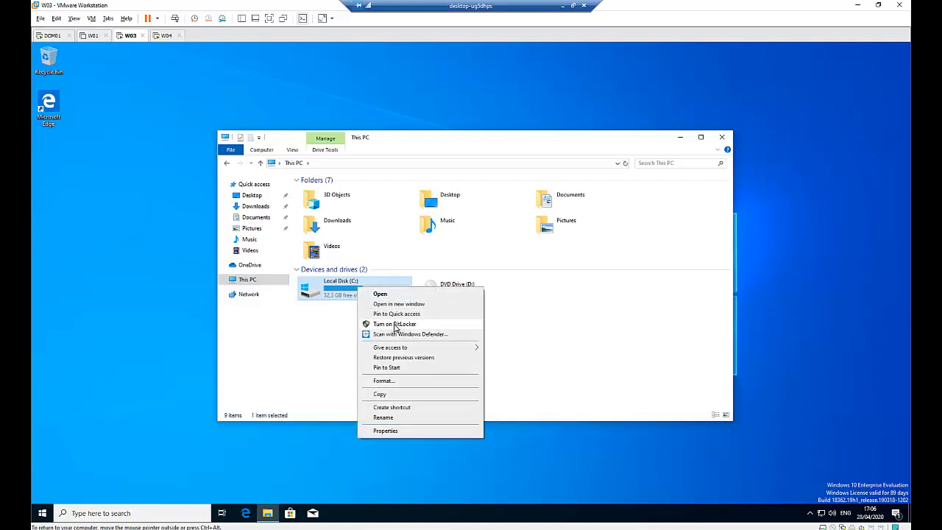
left_click(394, 324)
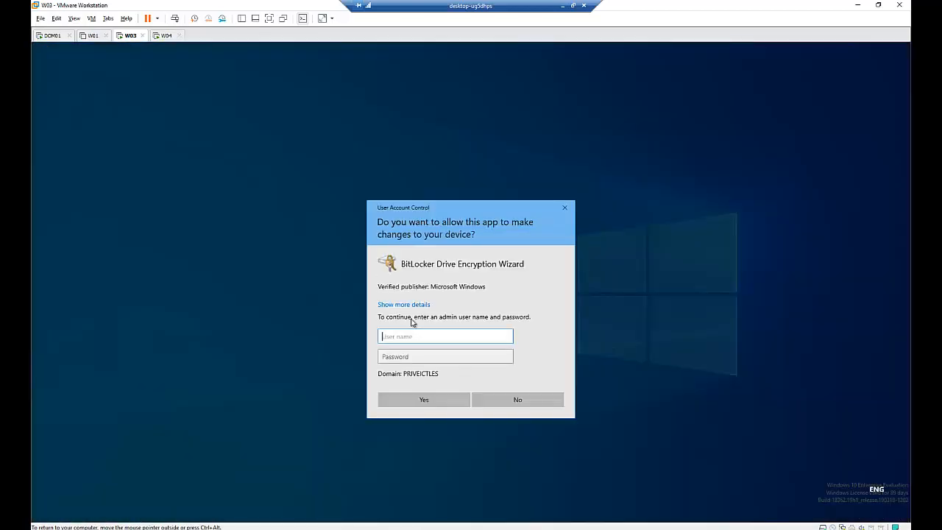
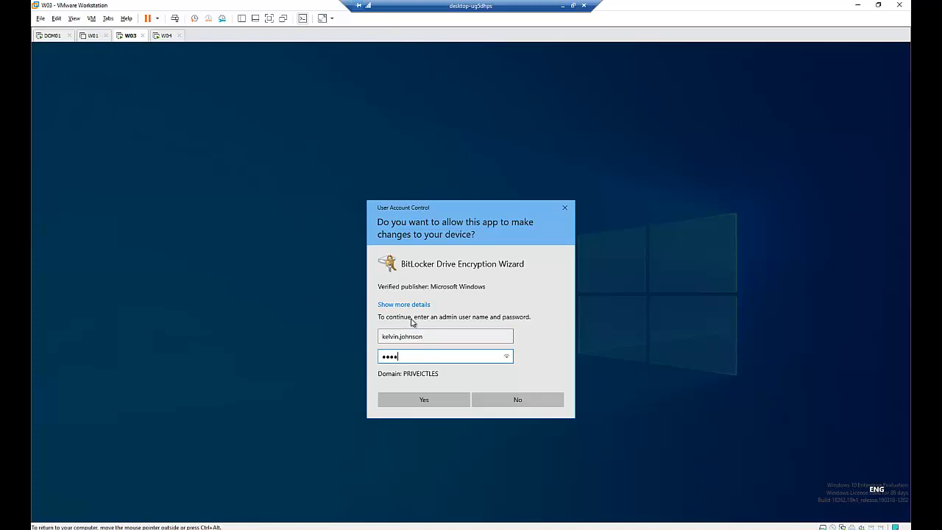
left_click(424, 399)
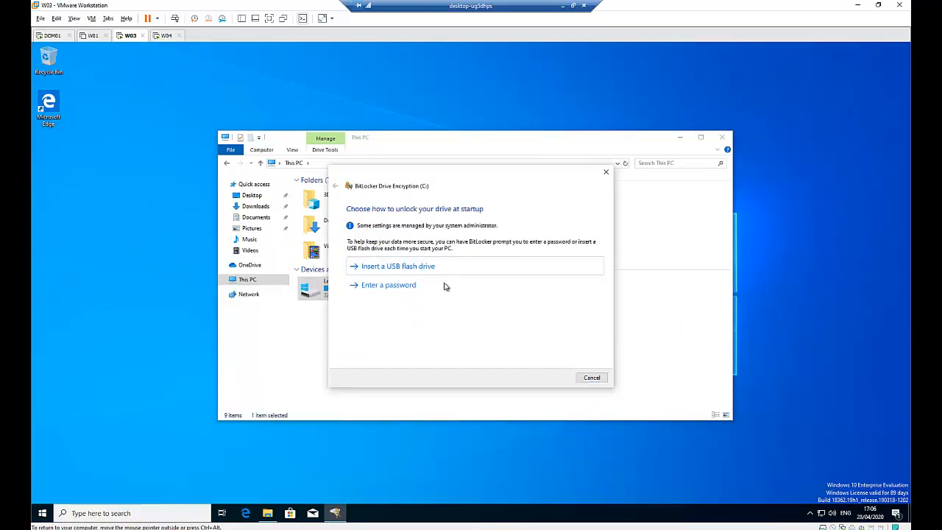
Unlock the drive with a startup password, entered and confirmed, and continue.
left_click(388, 285)
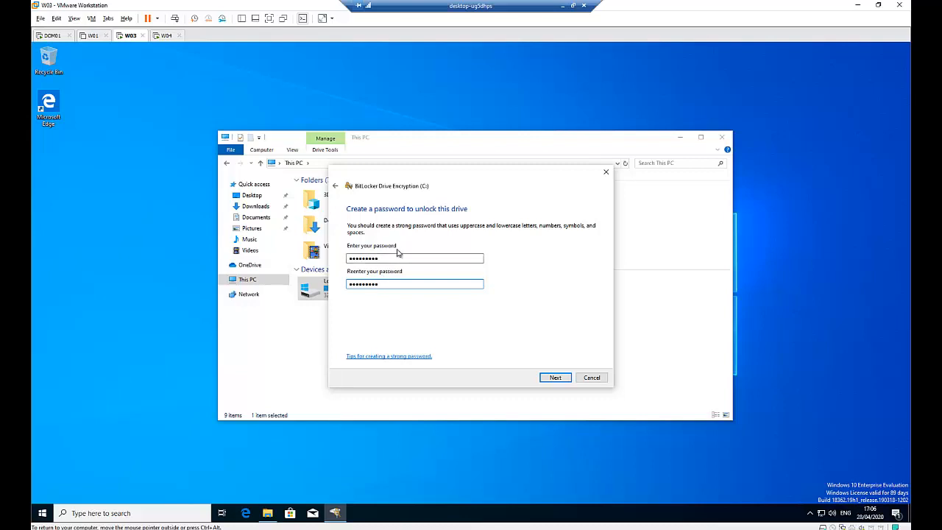
left_click(415, 284)
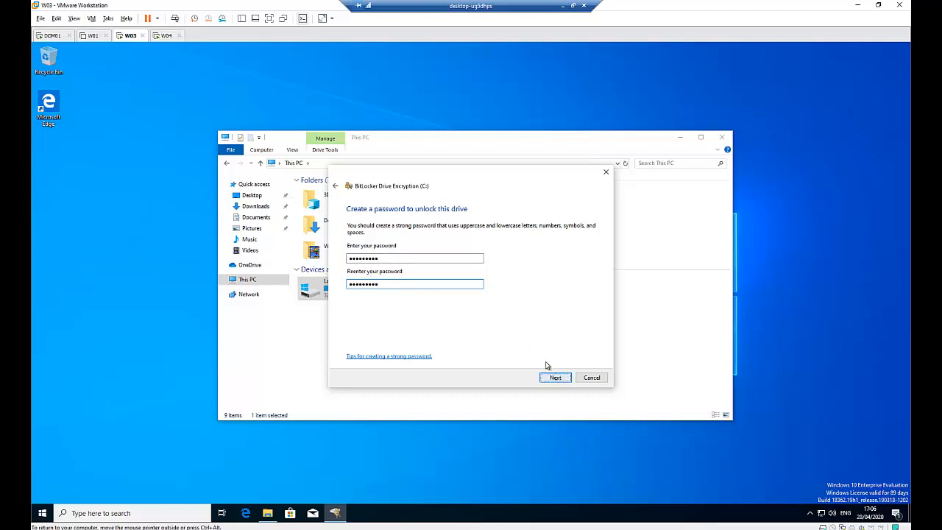
left_click(554, 377)
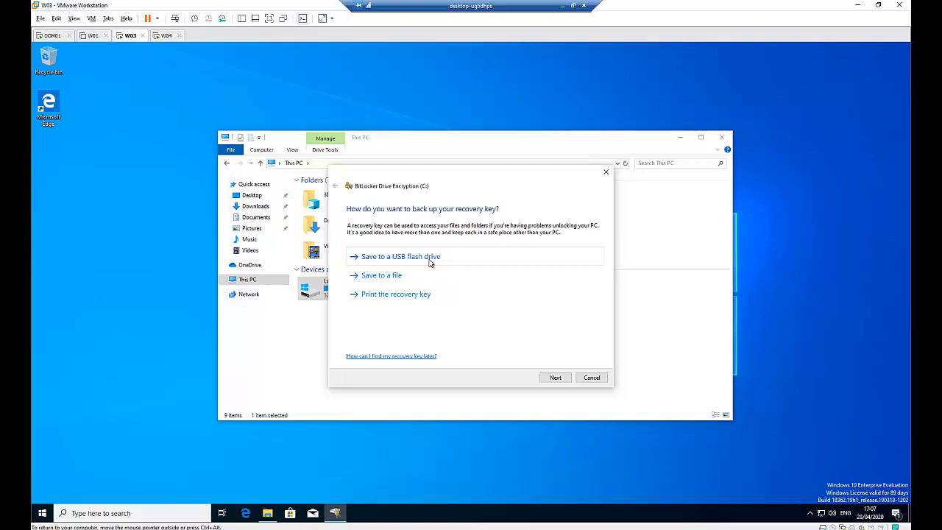
mouse_move(396, 294)
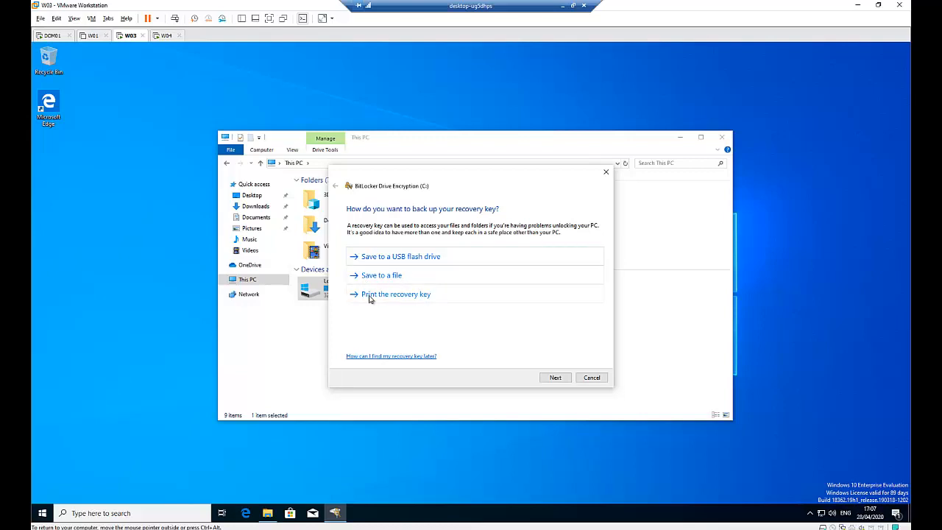
mouse_move(484, 347)
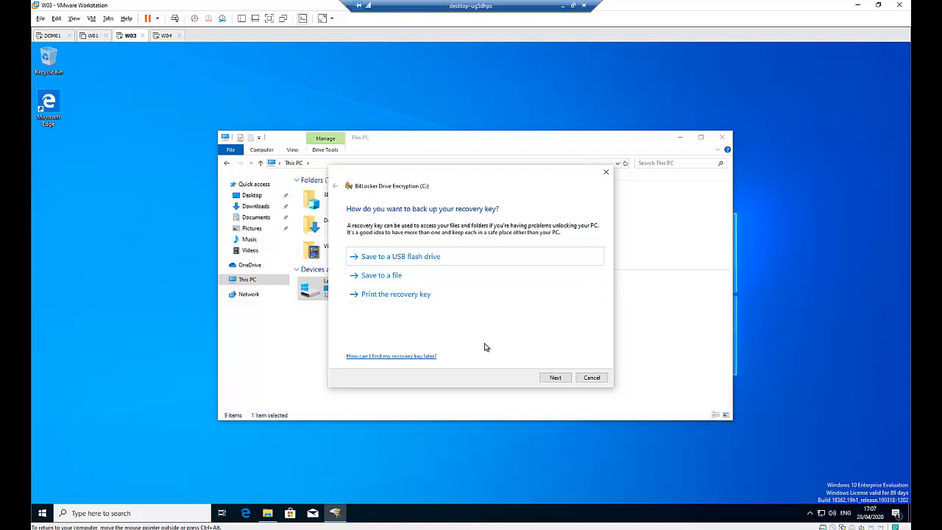
mouse_move(512, 271)
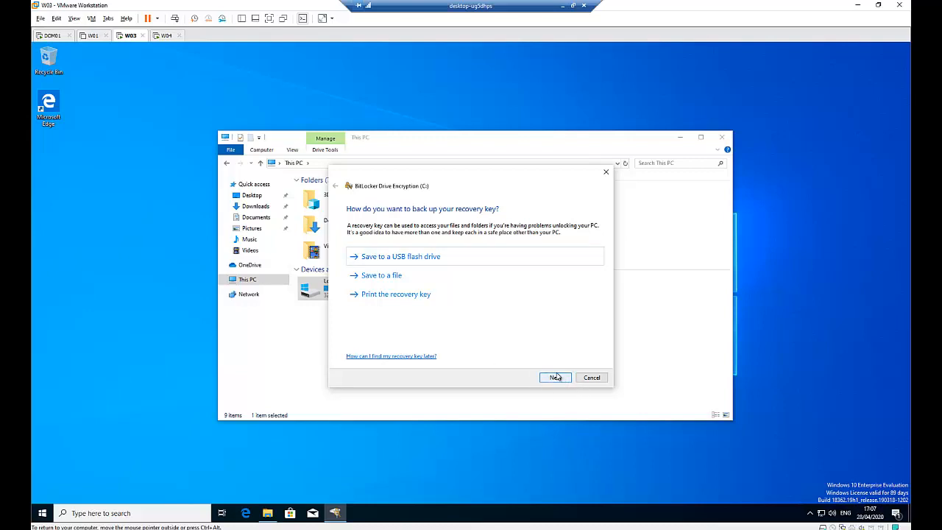
mouse_move(382, 309)
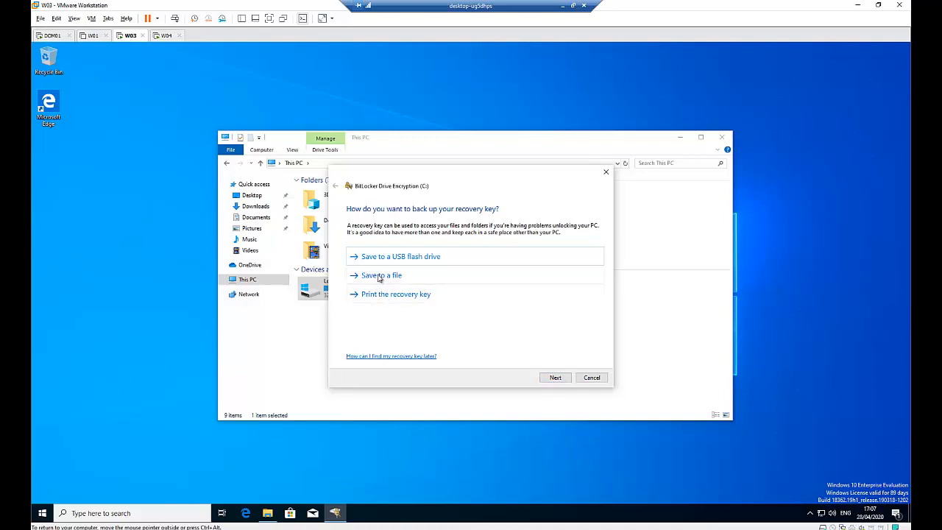
mouse_move(382, 279)
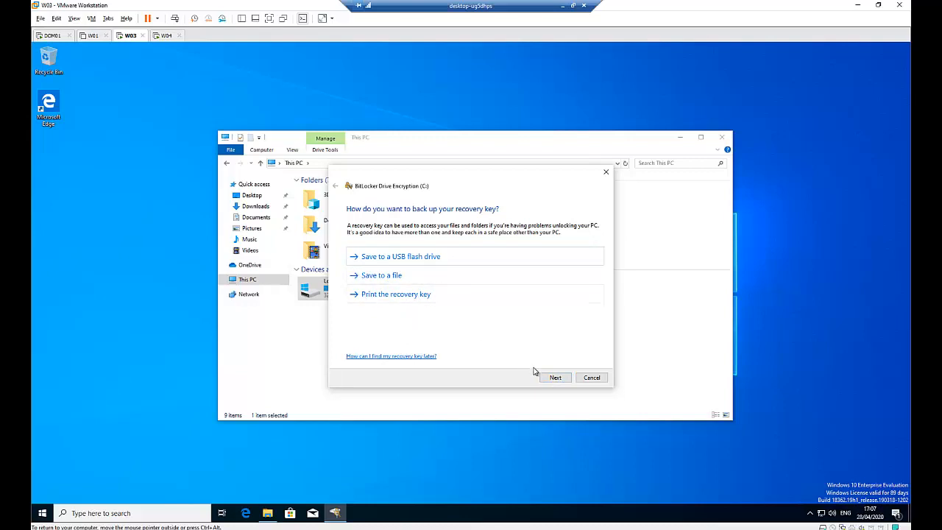
Continue past the recovery key backup to the encryption amount choice.
left_click(555, 377)
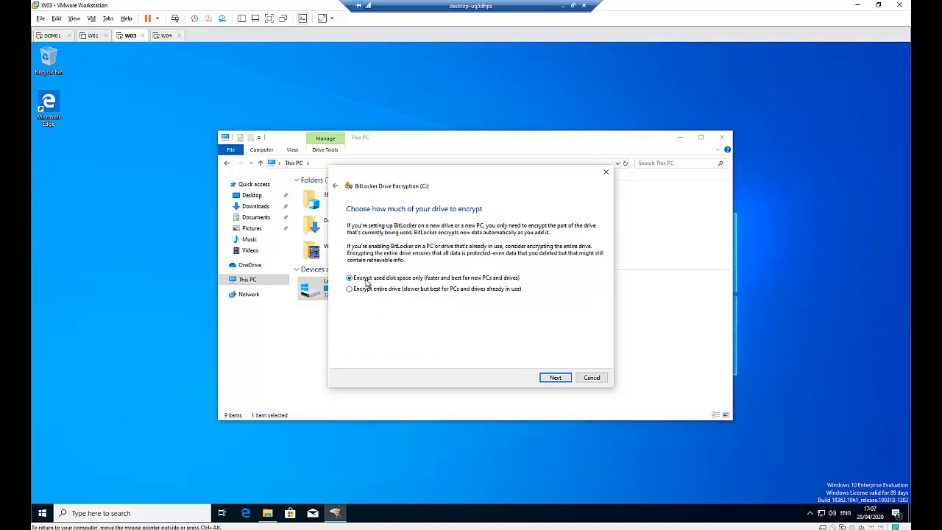
Encrypt used disk space only with the BitLocker system check, and start encryption.
left_click(351, 276)
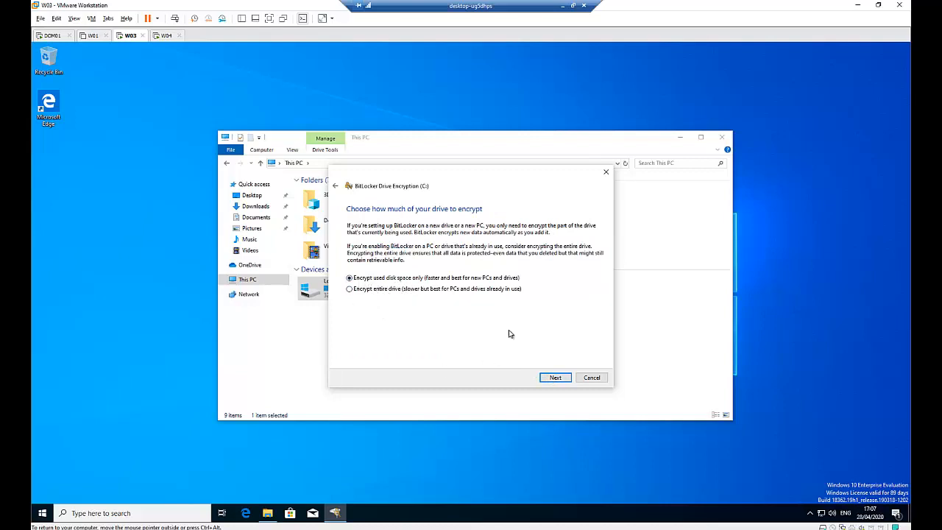
left_click(555, 376)
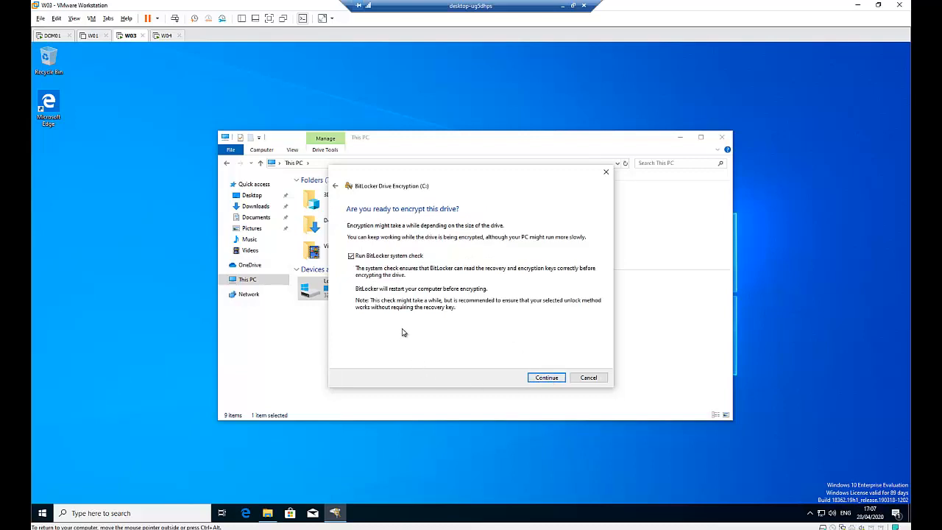
mouse_move(453, 323)
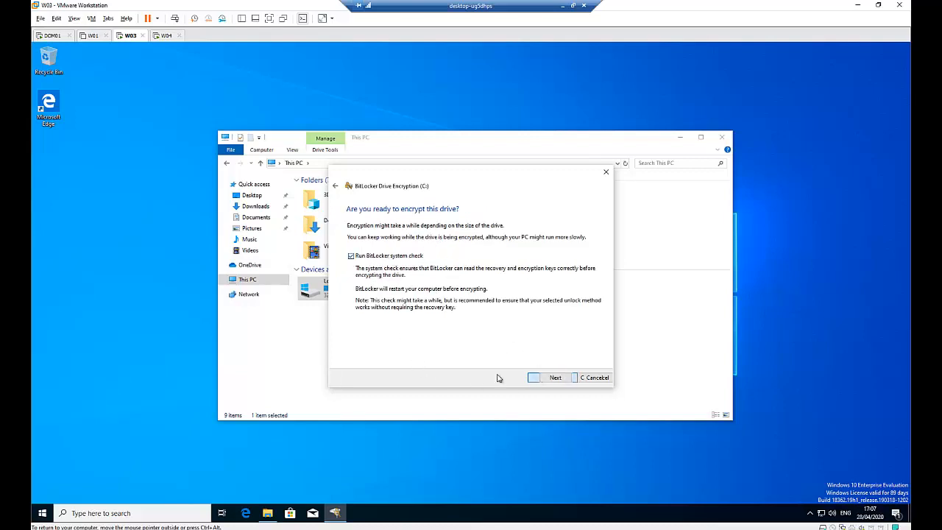
left_click(595, 376)
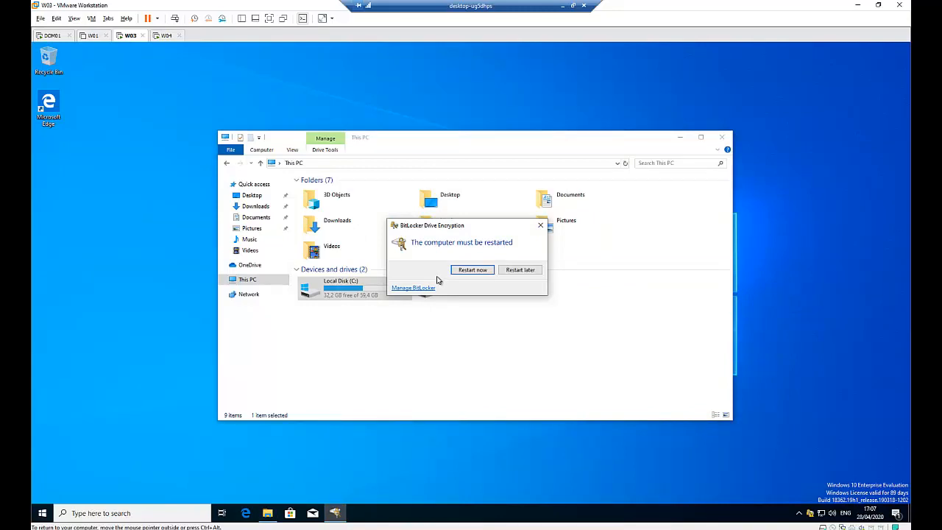
mouse_move(442, 279)
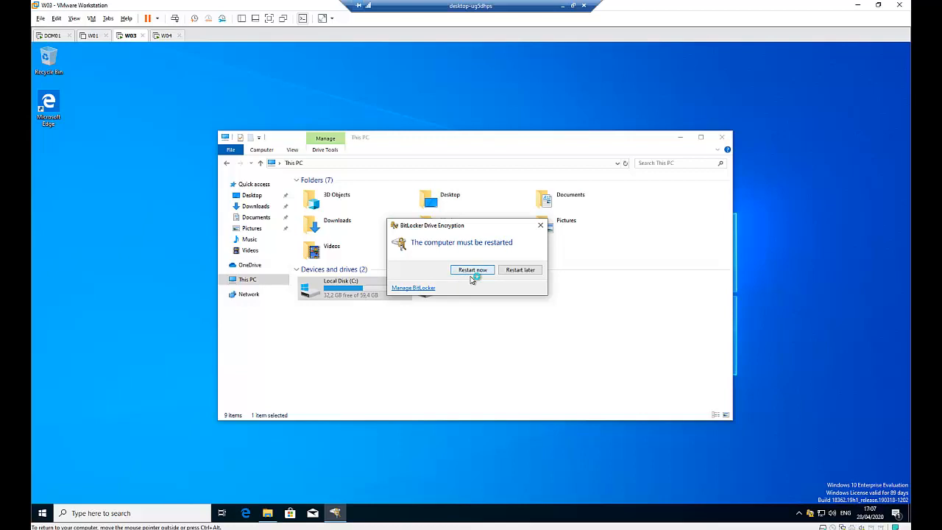
Restart W03 now so BitLocker encryption begins.
left_click(471, 270)
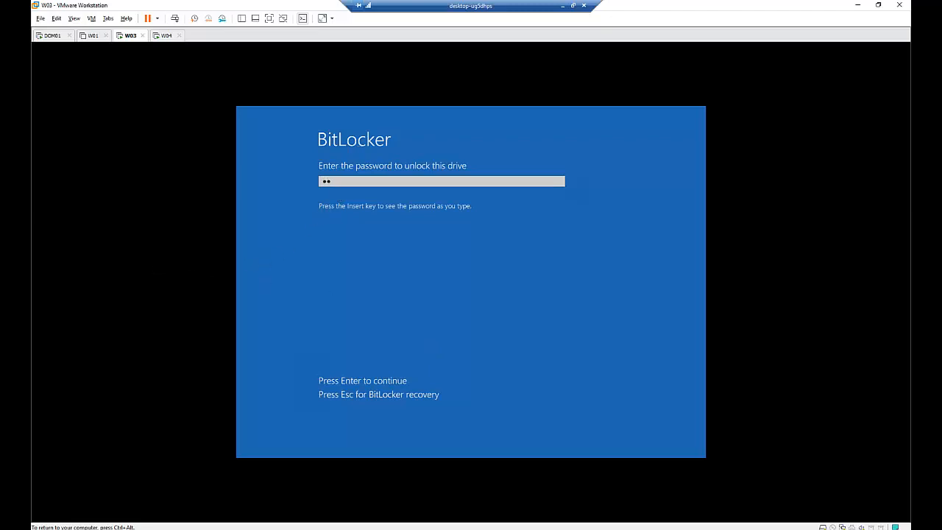
Enter the startup password at the BitLocker pre-boot prompt to boot Windows.
type("password")
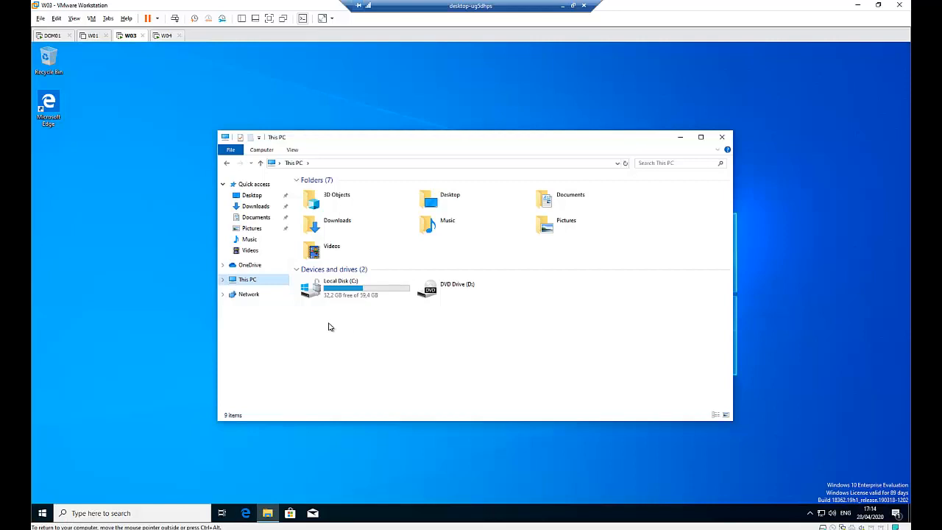
mouse_move(429, 300)
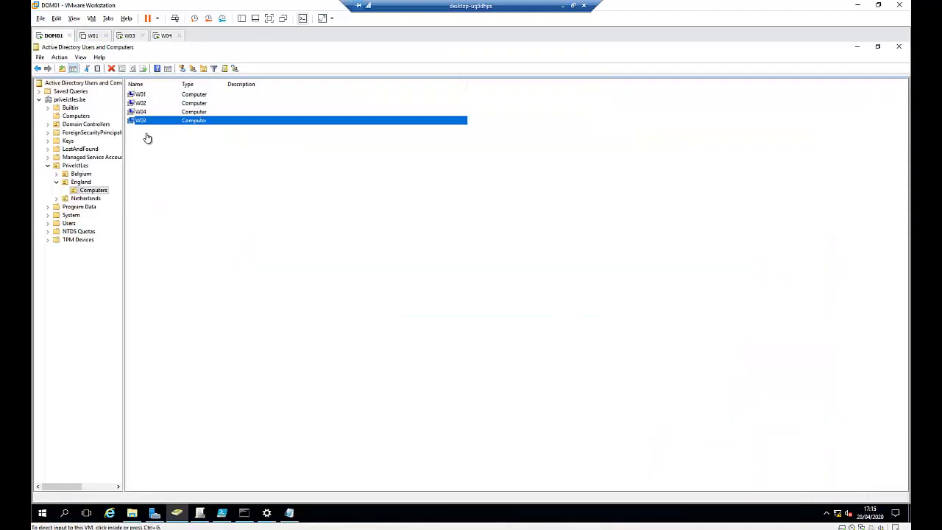
mouse_move(120, 121)
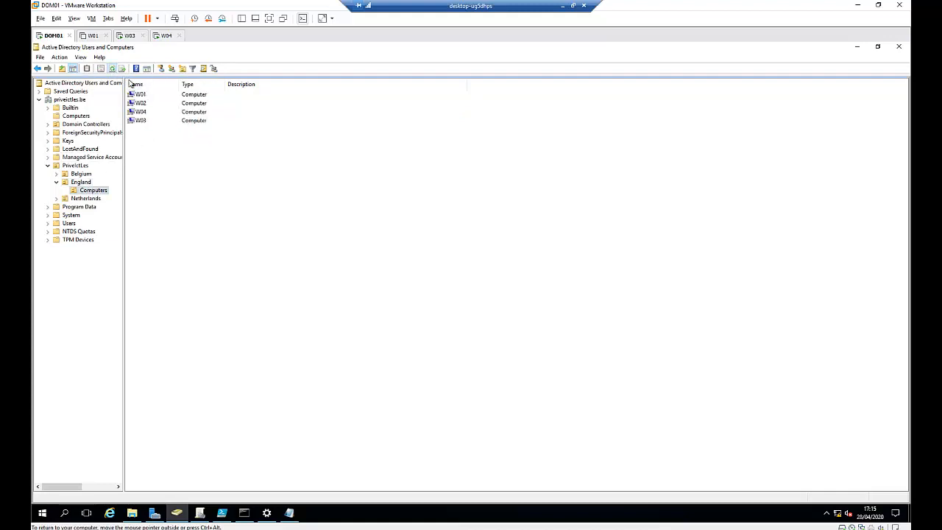
Show W03's stored BitLocker recovery password on its BitLocker Recovery page.
double_click(140, 112)
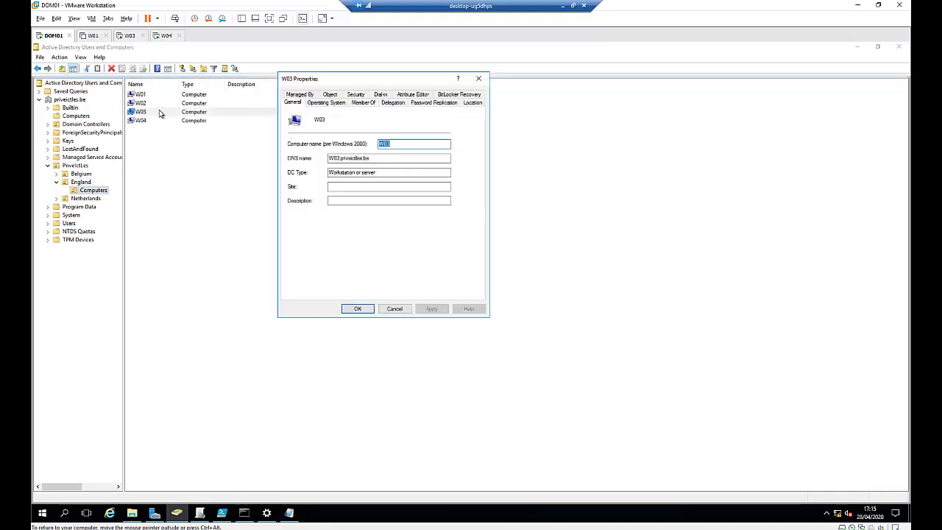
left_click(459, 94)
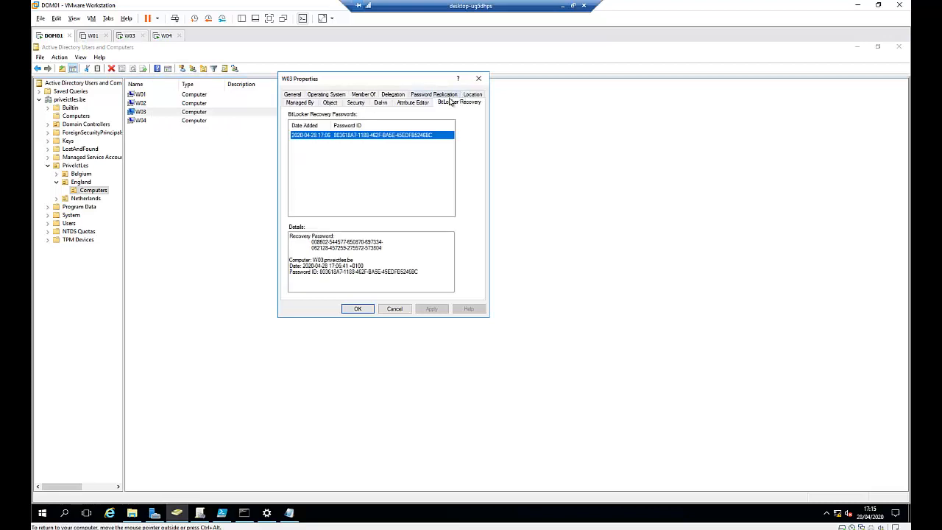
mouse_move(351, 143)
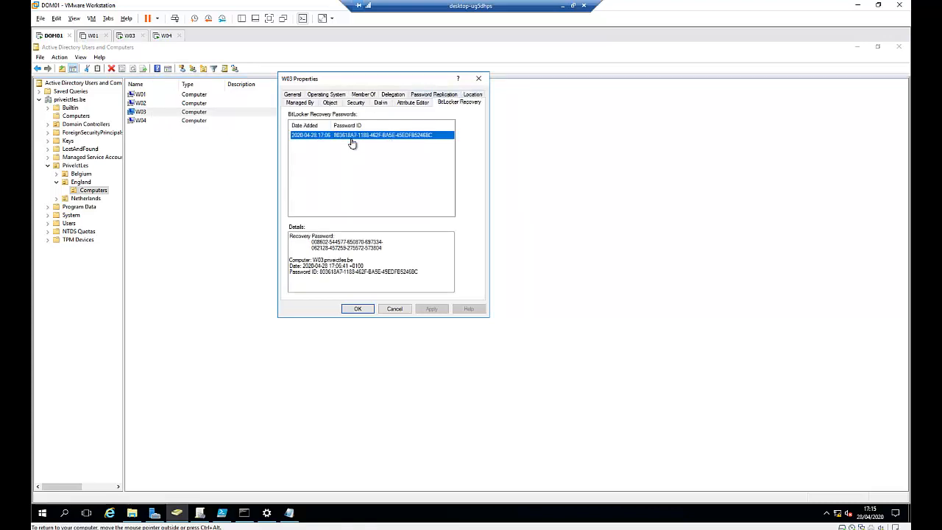
mouse_move(341, 142)
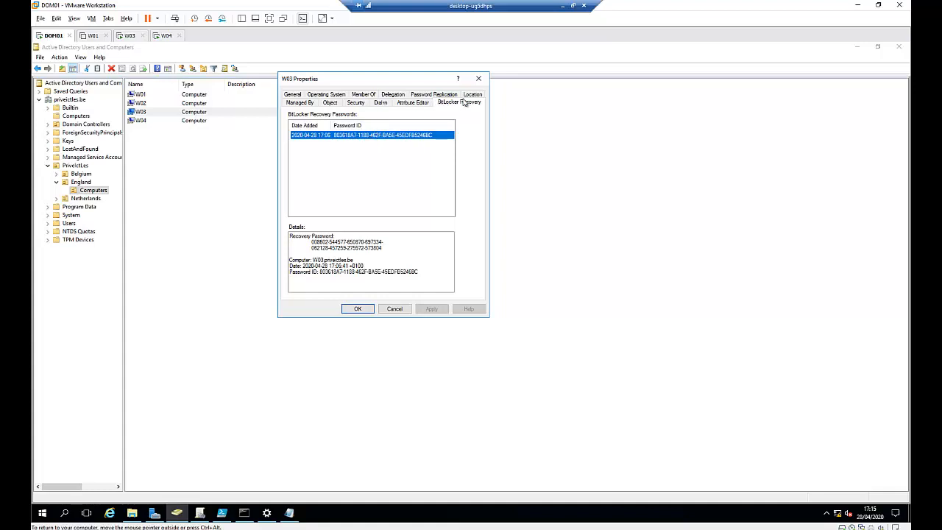
mouse_move(354, 173)
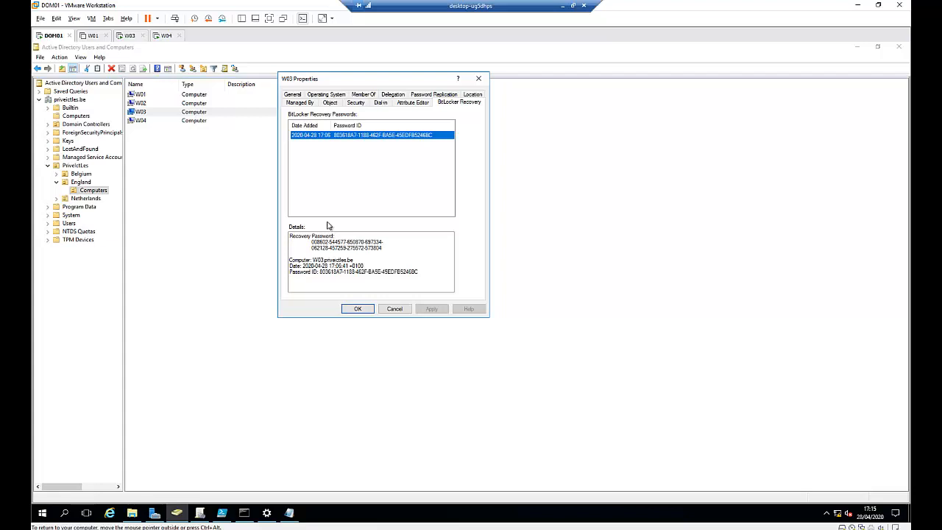
mouse_move(327, 227)
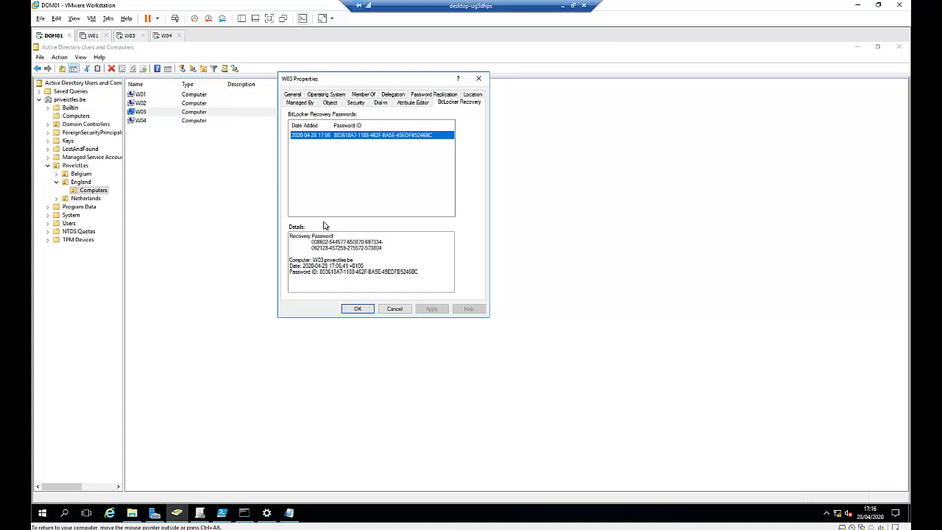
mouse_move(380, 180)
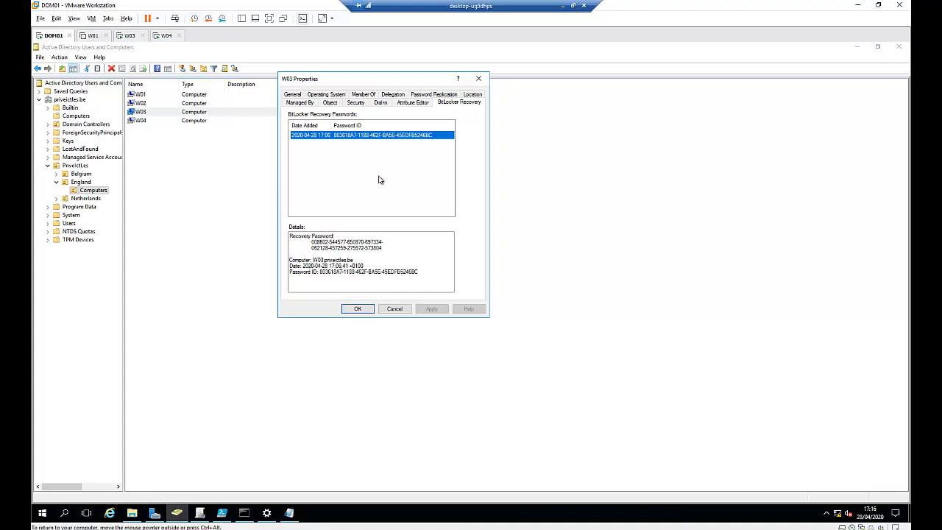